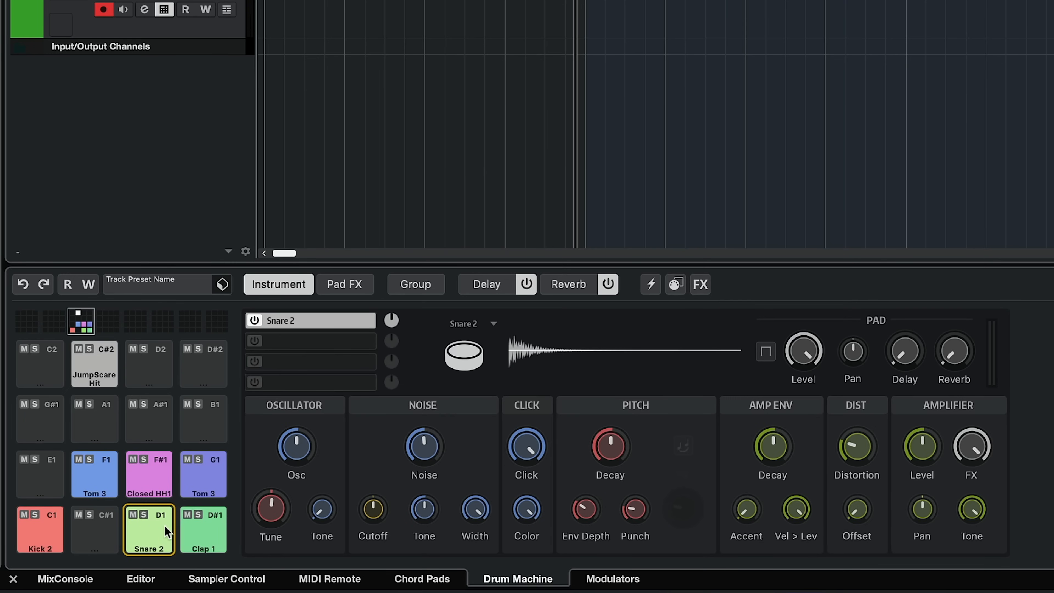
mouse_move(156, 533)
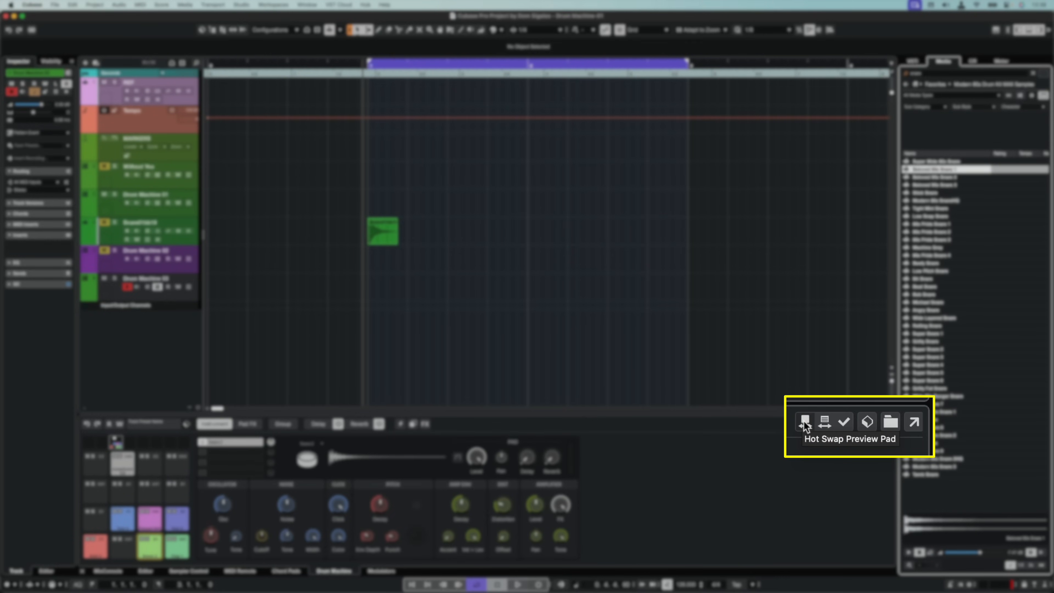
Enable Hot Swap Preview Pad and load Beloved 90s Snare 1 onto the snare pad.
left_click(804, 422)
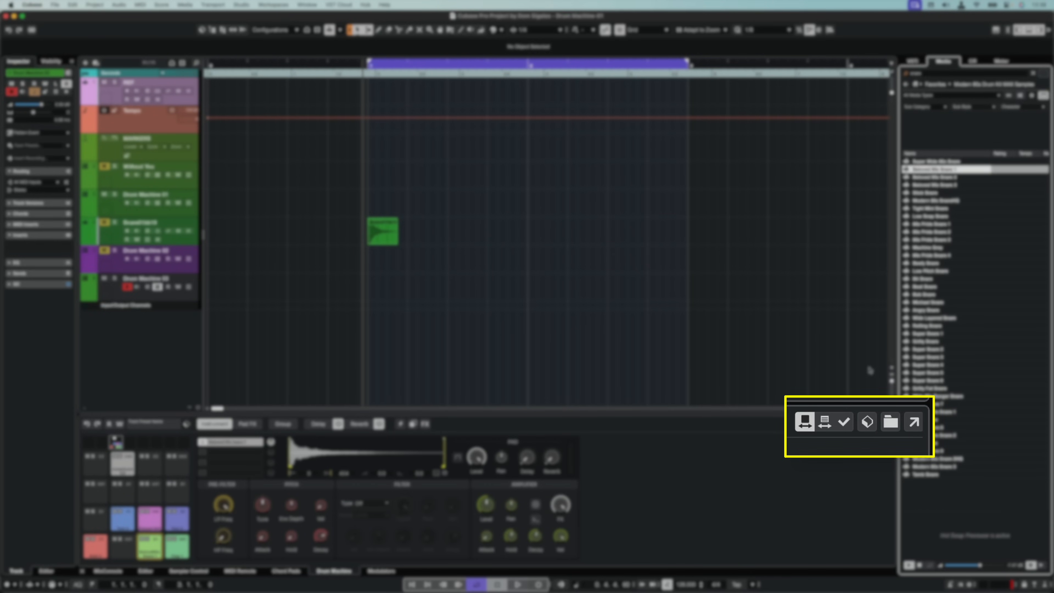
left_click(912, 421)
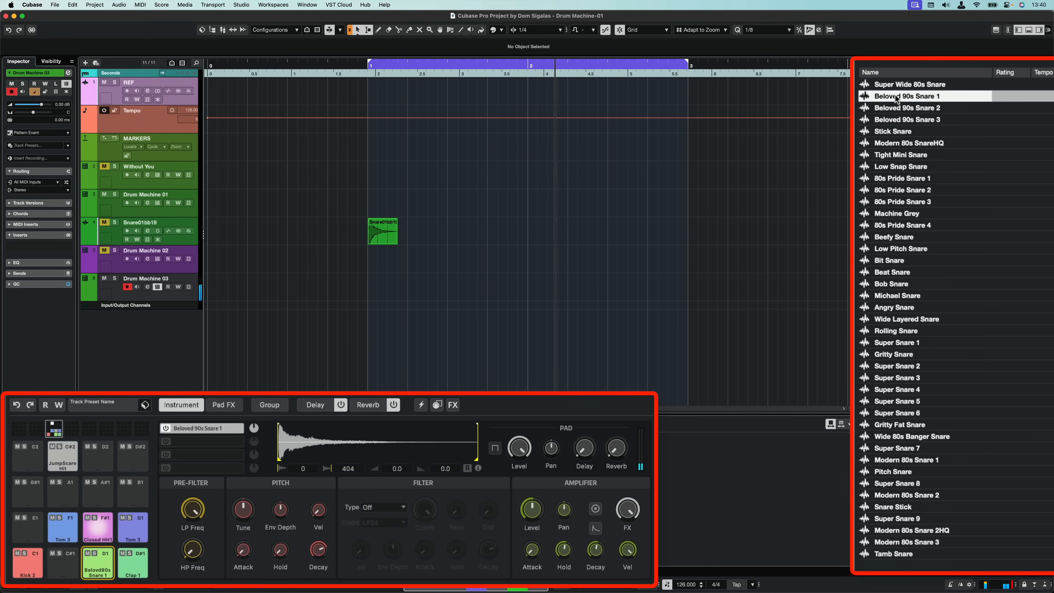
Audition Beloved 90s Snare 2, Snare 3, Stick Snare, Modern 80s SnareHQ, Tight Mini, Low Snap, ending on 80s Pride Snare 1.
left_click(907, 108)
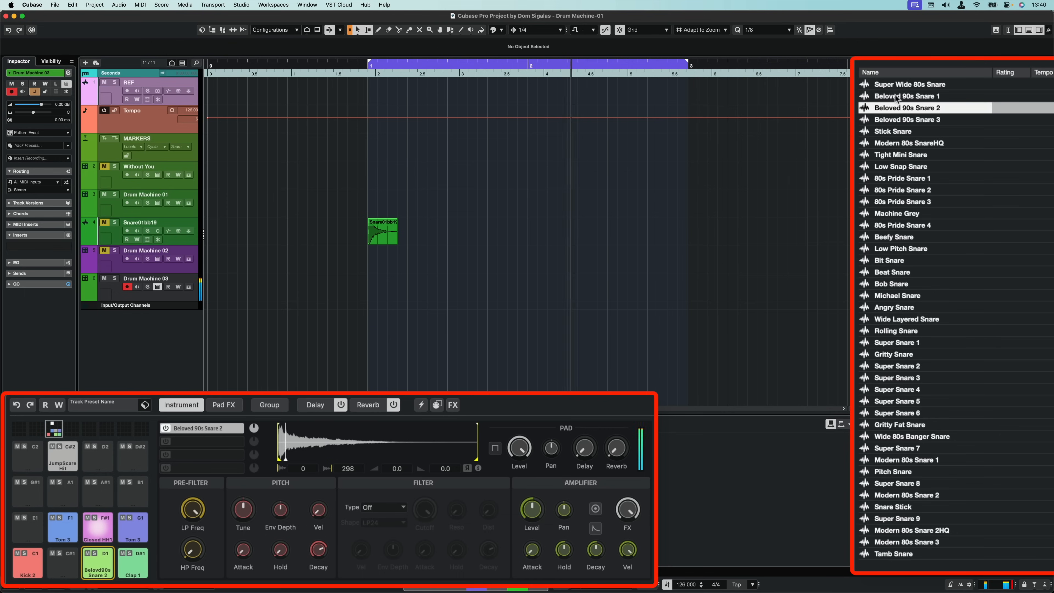
left_click(906, 119)
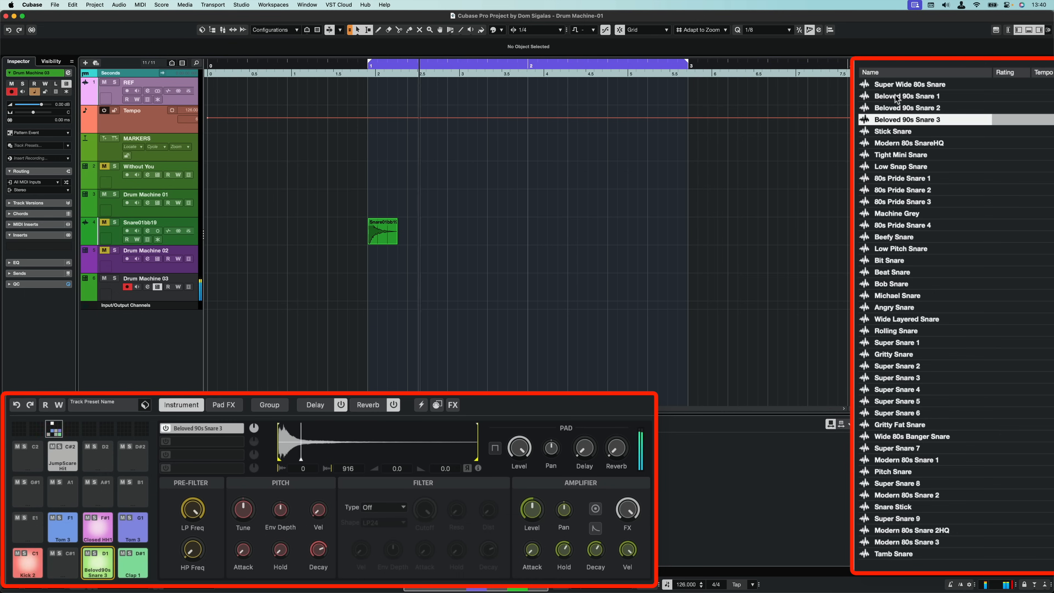
left_click(892, 131)
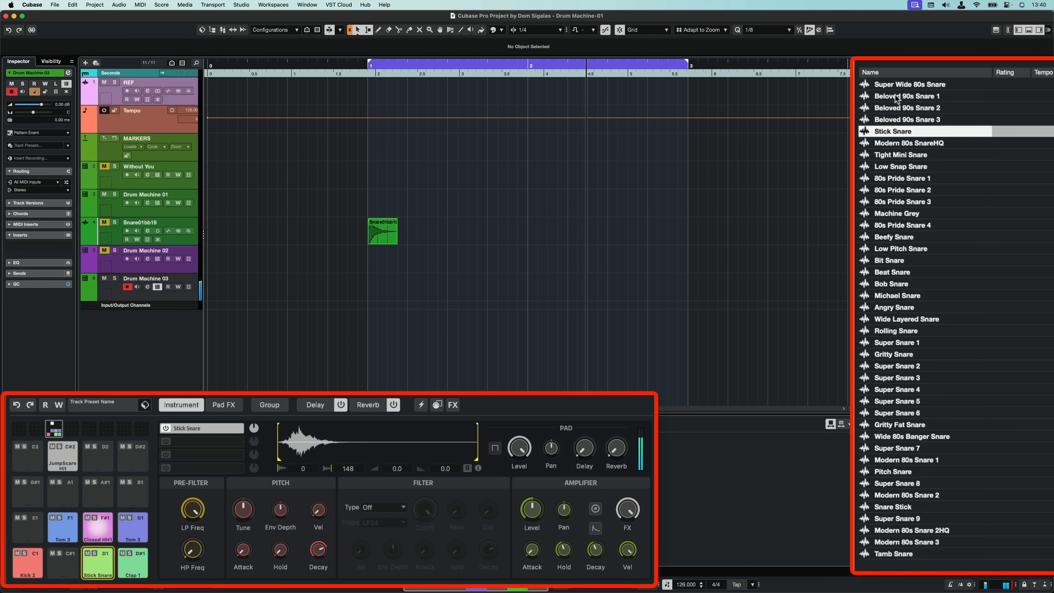
left_click(907, 142)
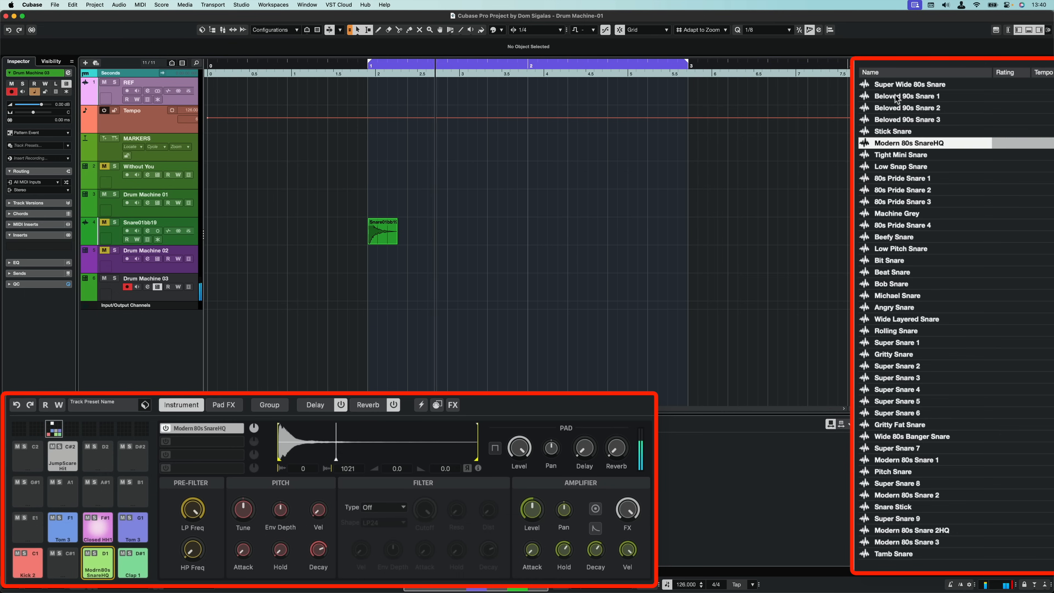
left_click(901, 155)
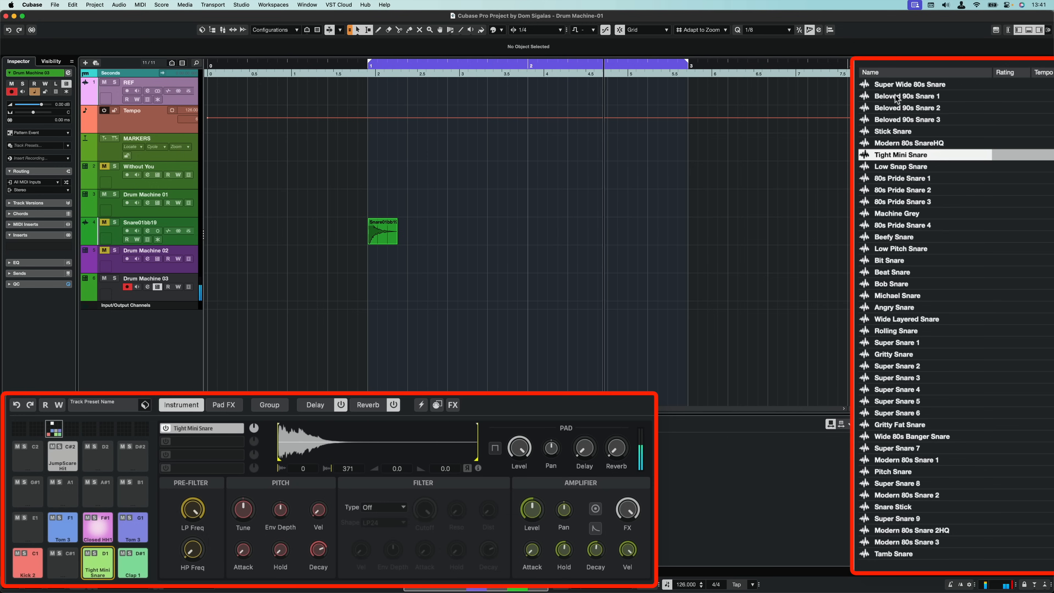
left_click(900, 165)
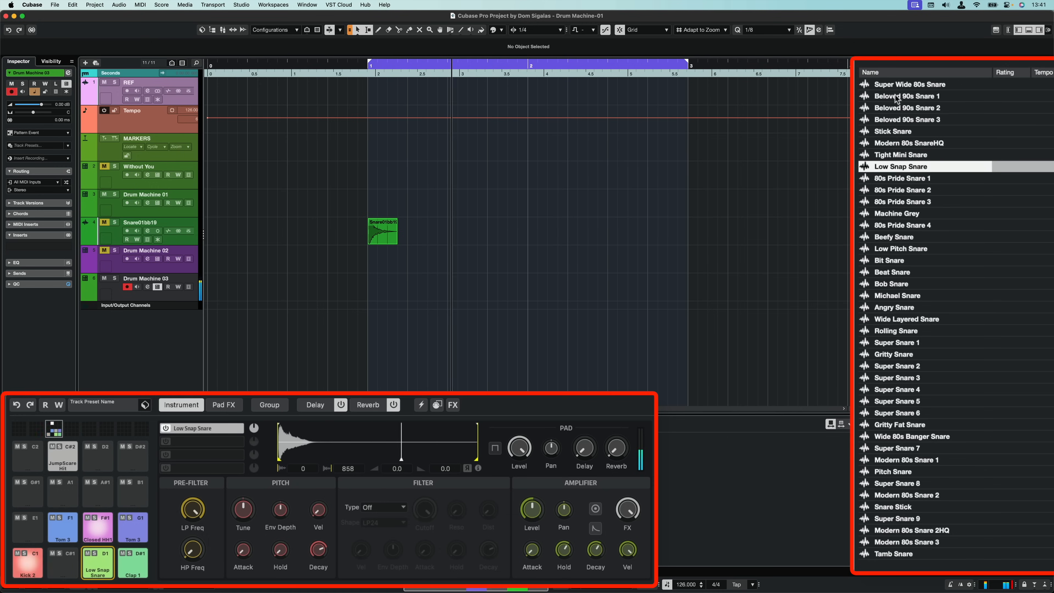
left_click(902, 178)
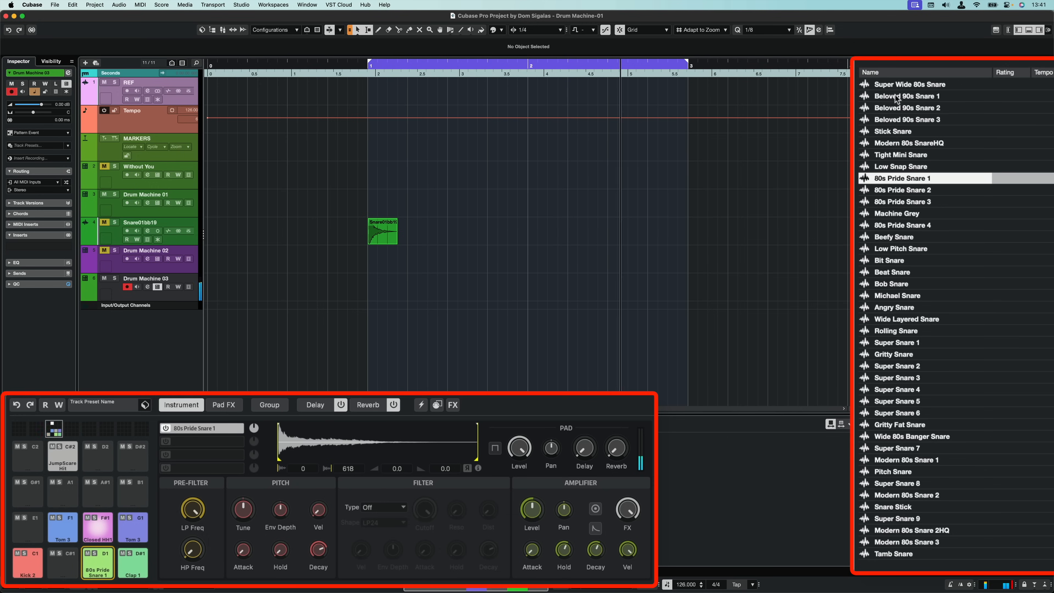